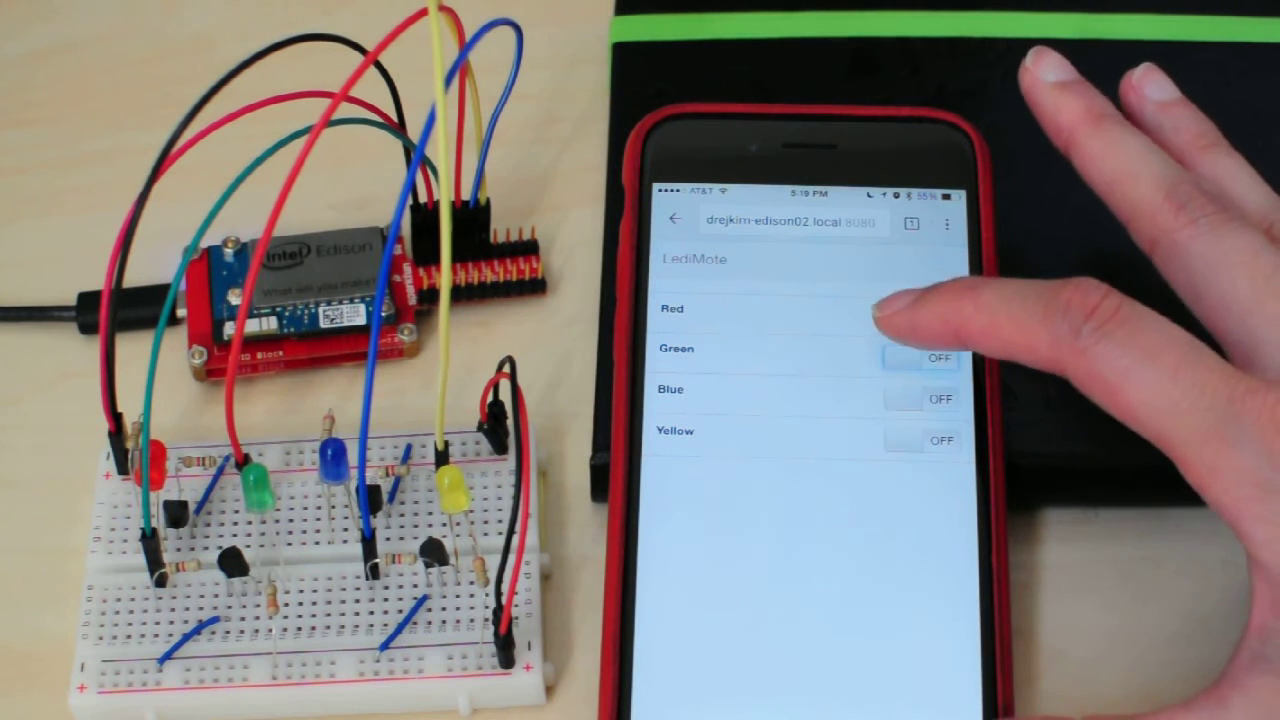
# Switch the remaining LED toggles on, finishing with Yellow, so all four breadboard LEDs glow
pyautogui.click(936, 318)
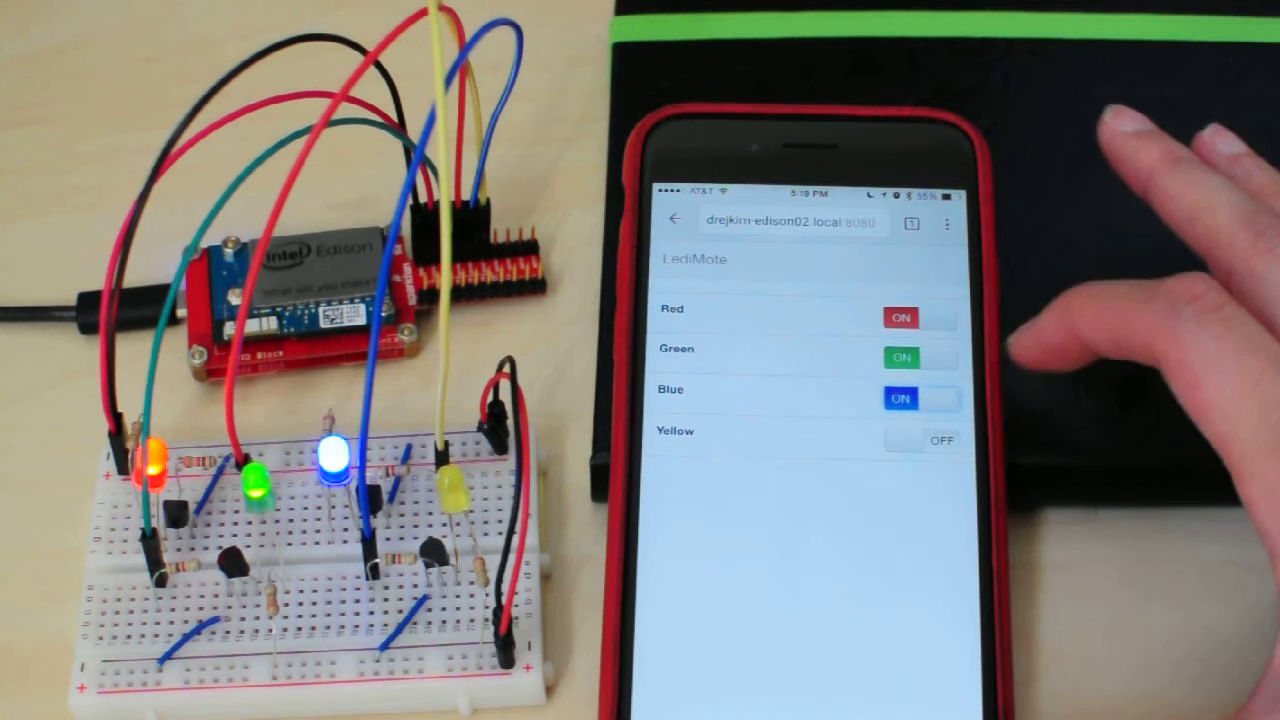
pyautogui.click(920, 440)
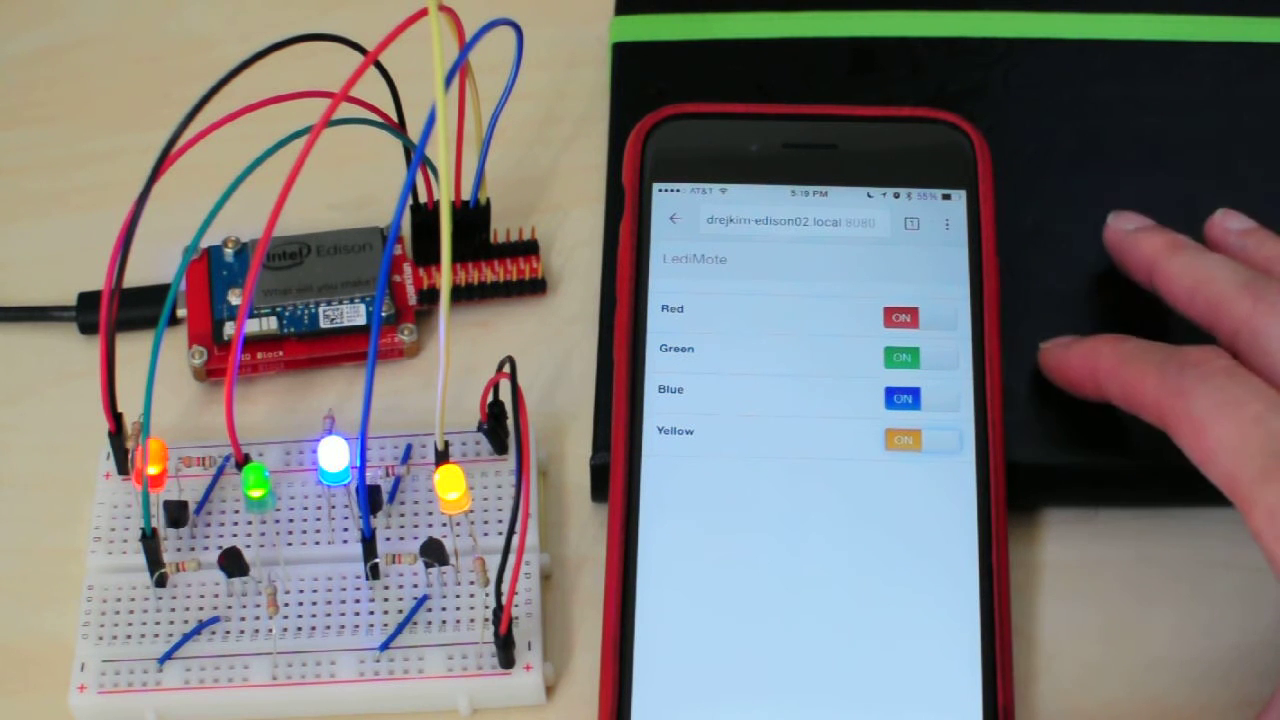